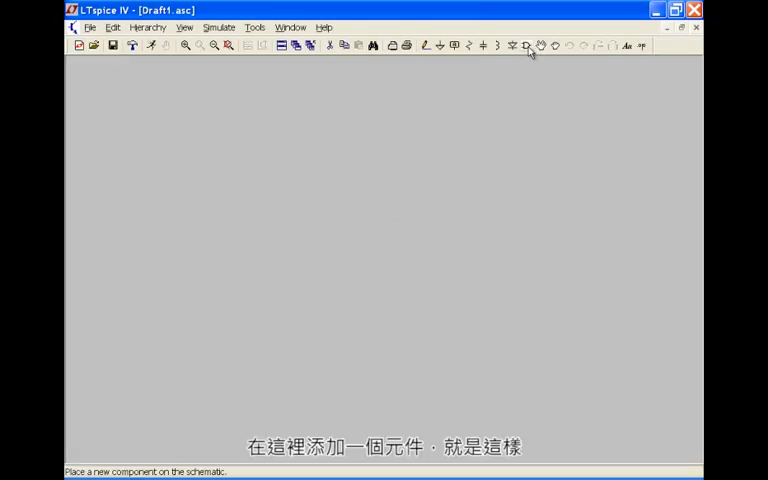
Open the component symbol chooser and filter the part list with '36'.
{"action": "left_click", "coordinate": [528, 46]}
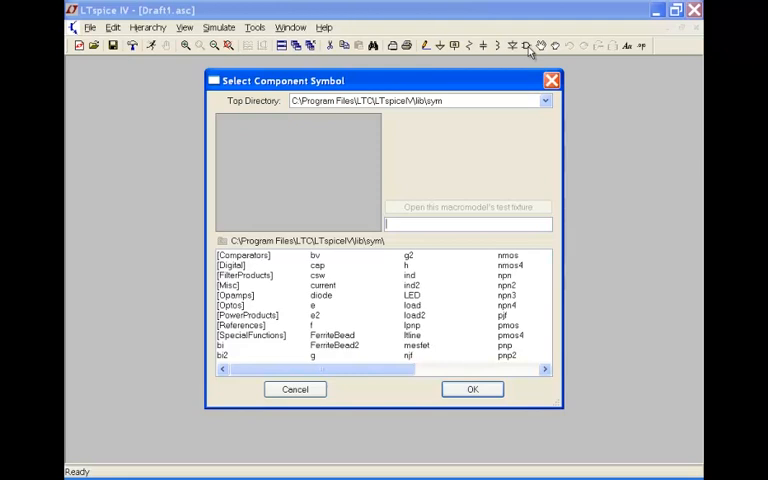
{"action": "type", "text": "36"}
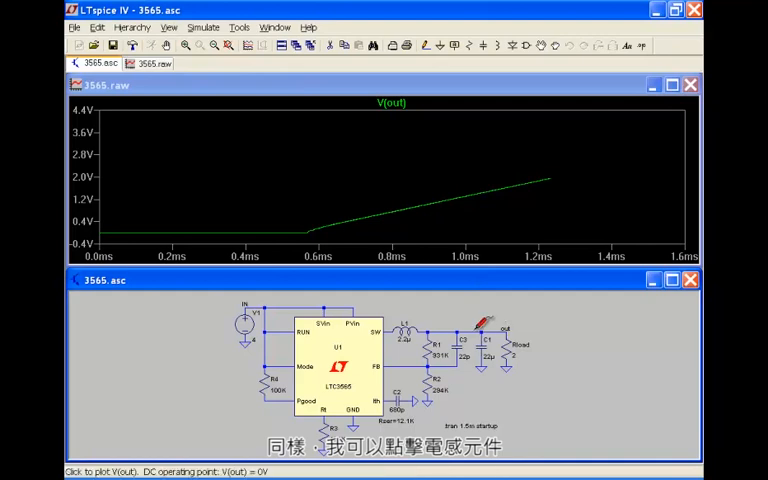
{"action": "mouse_move", "coordinate": [410, 328]}
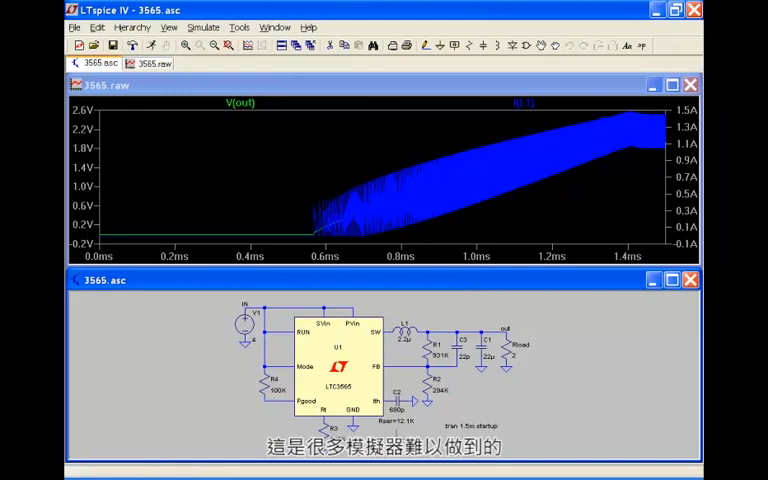
{"action": "mouse_move", "coordinate": [548, 284]}
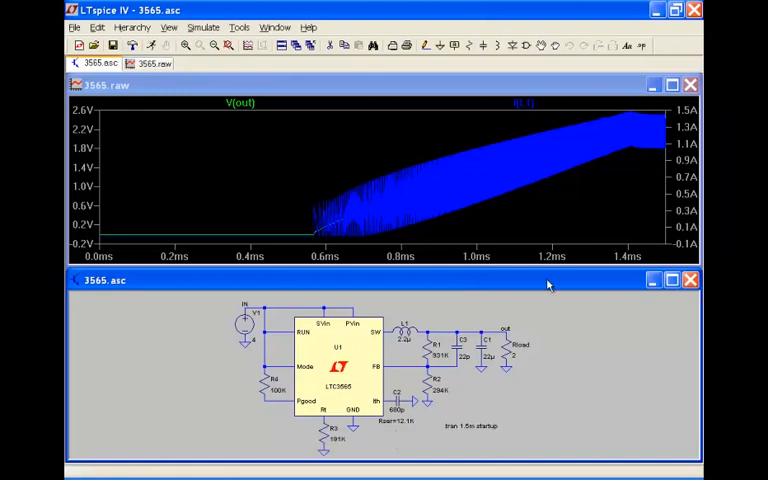